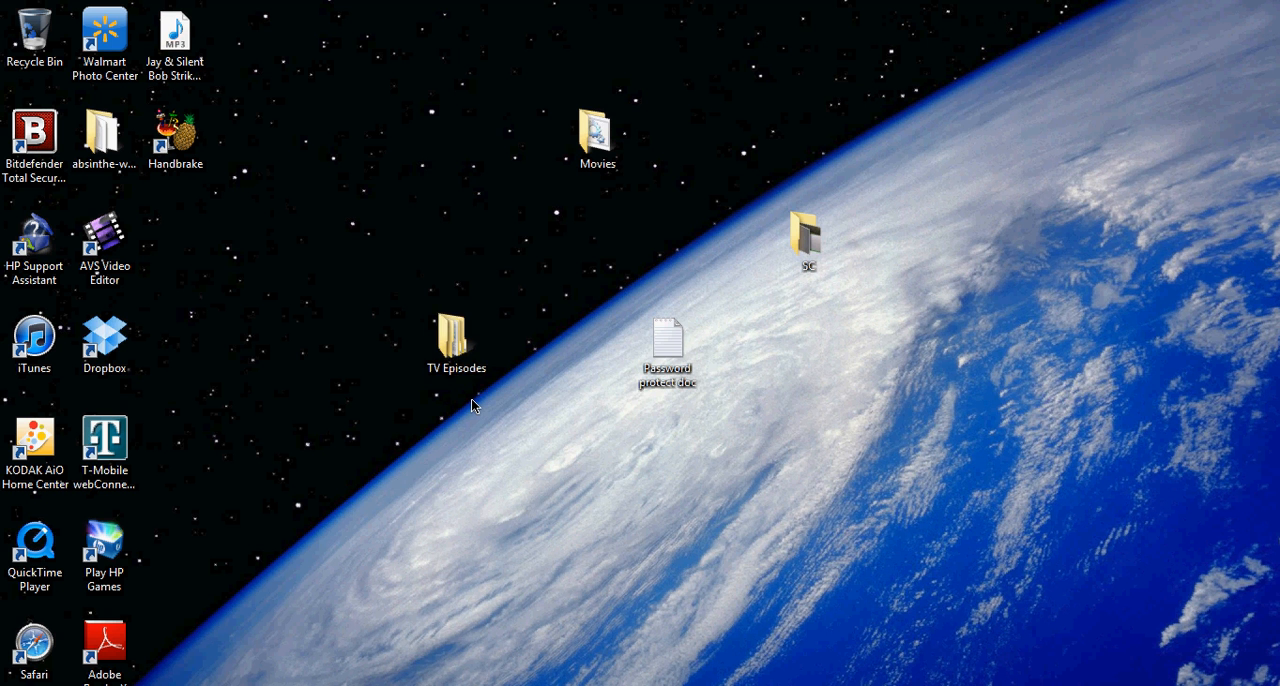
- Open the TV Episodes folder from the desktop, showing its King of the Hill subfolder
click(456, 344)
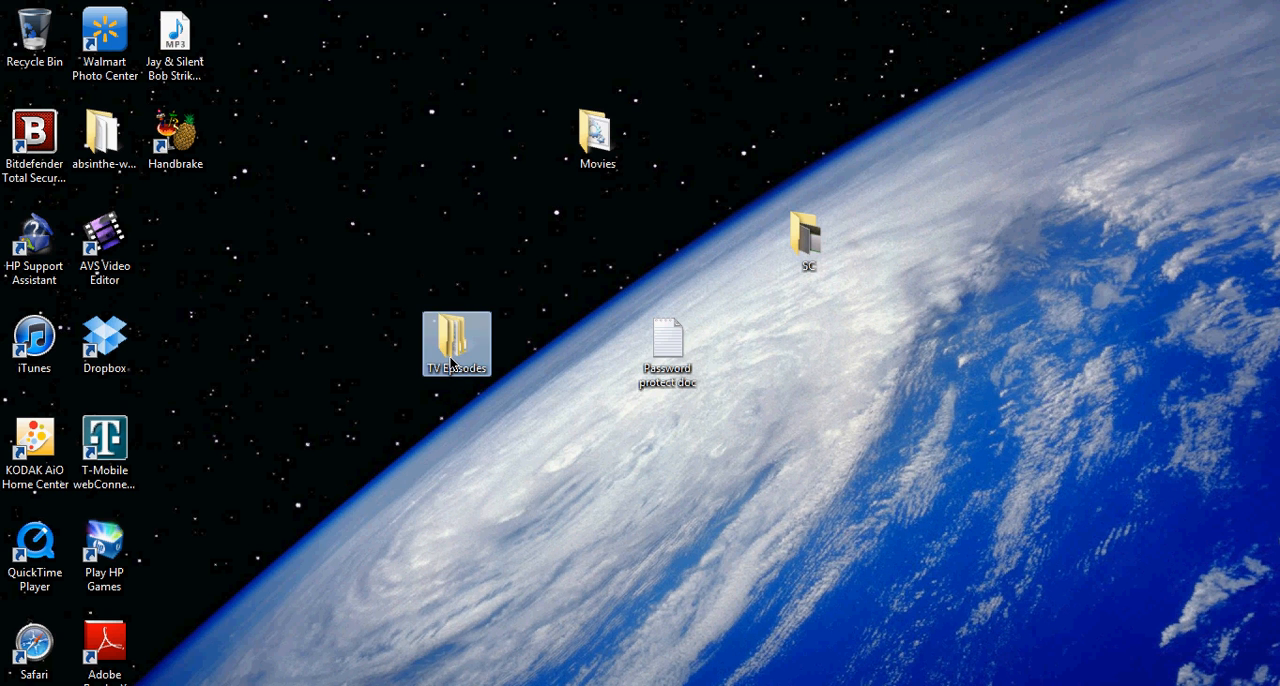
double_click(456, 344)
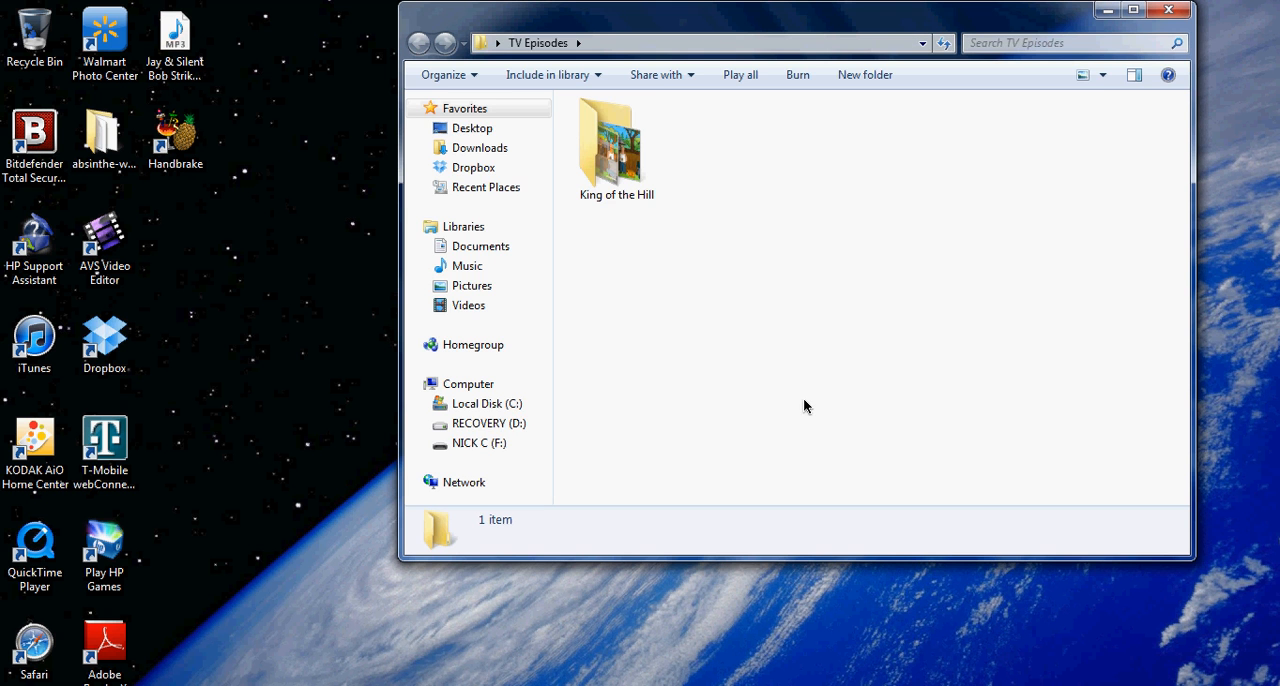
mouse_move(780, 330)
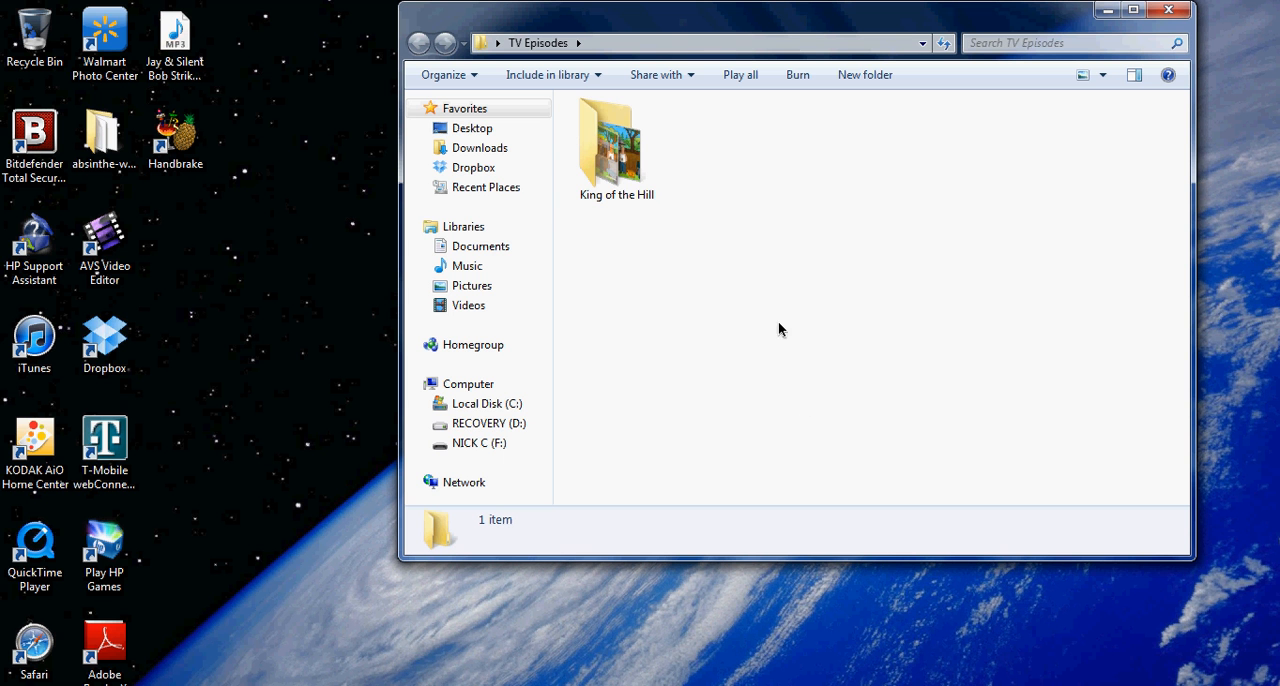
click(616, 144)
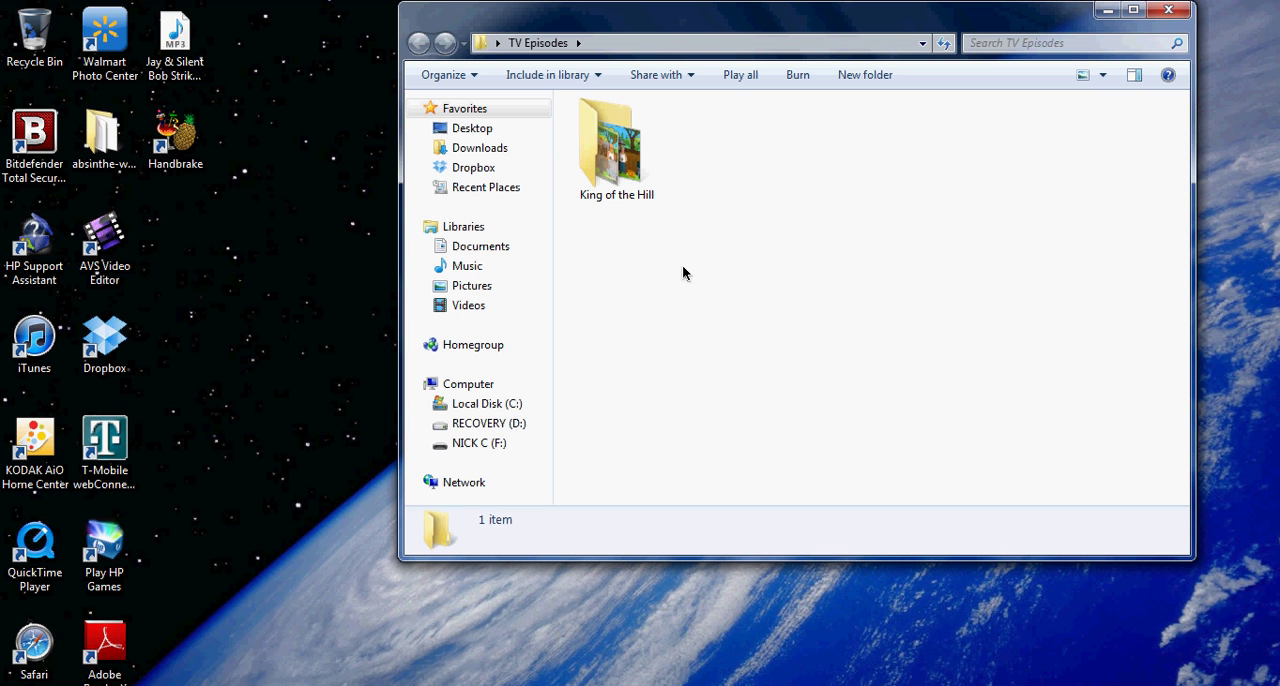
- Create a new empty text document named 'New Text Document' beside King of the Hill
right_click(684, 272)
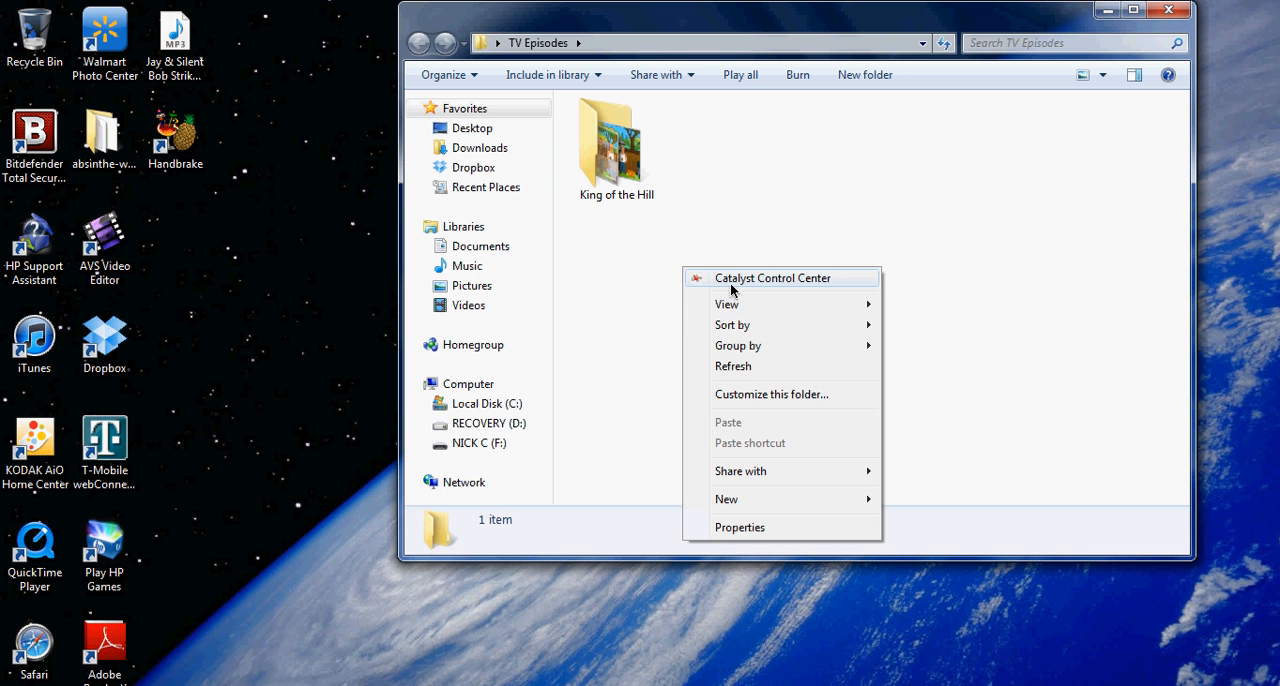
mouse_move(744, 500)
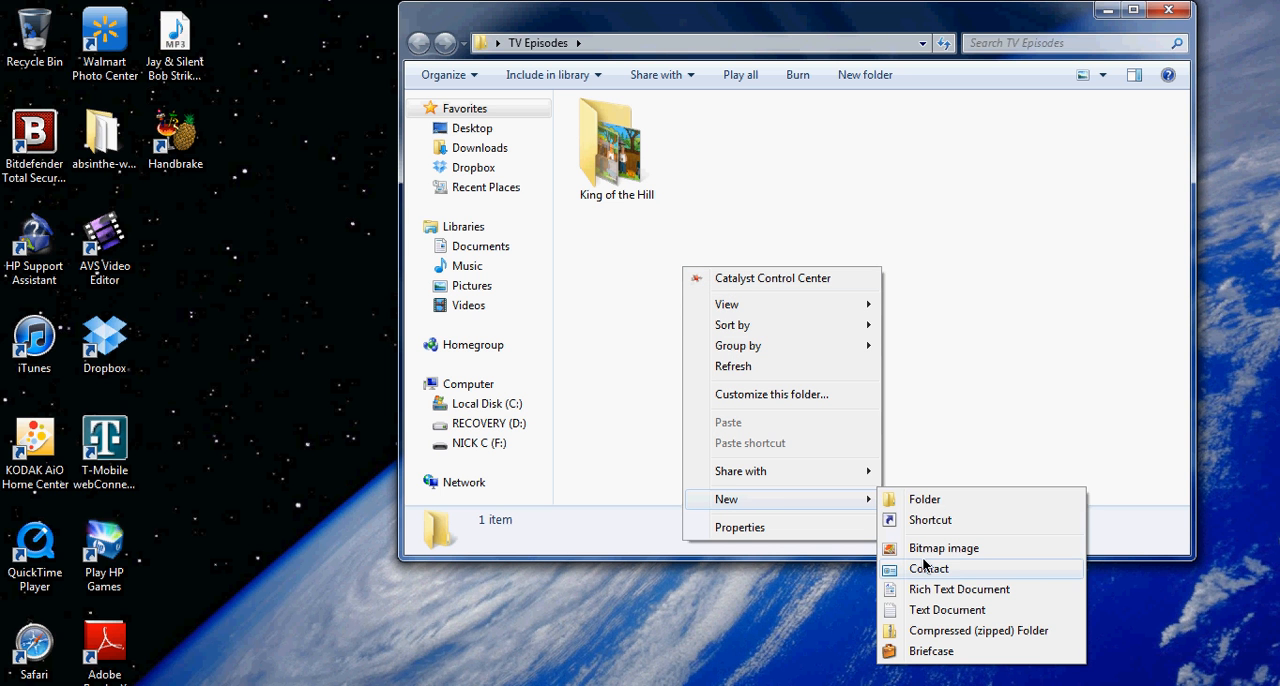
click(948, 608)
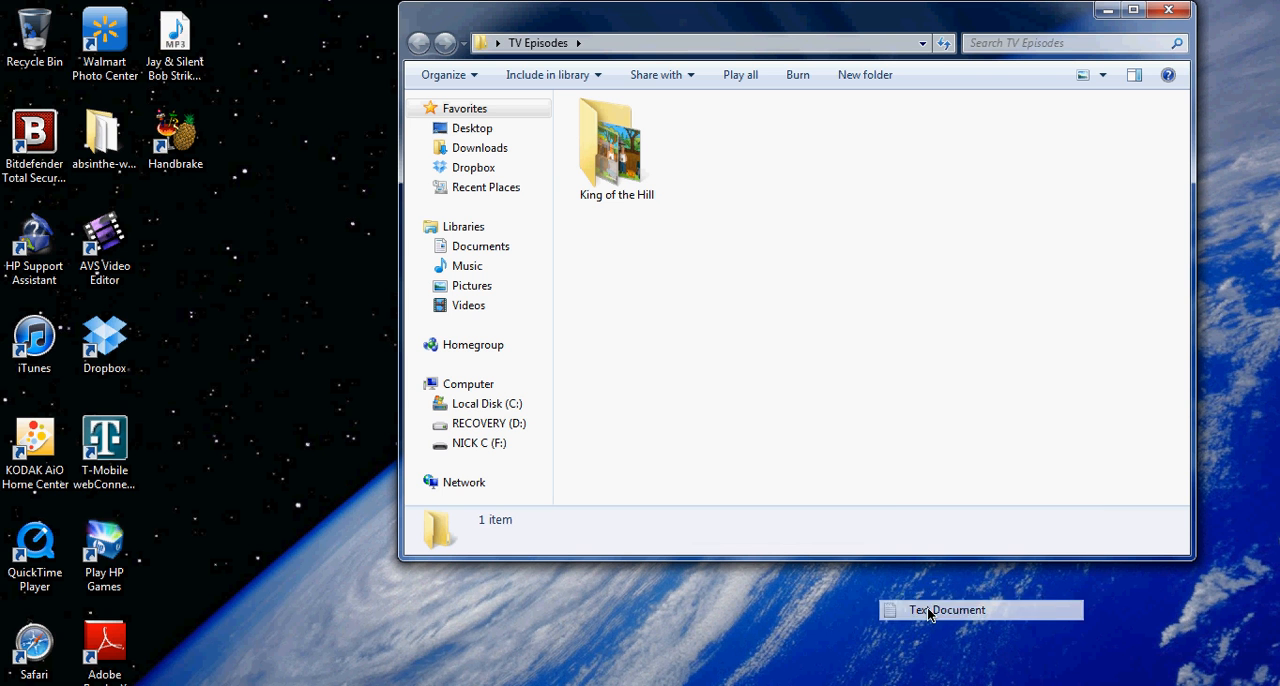
click(944, 608)
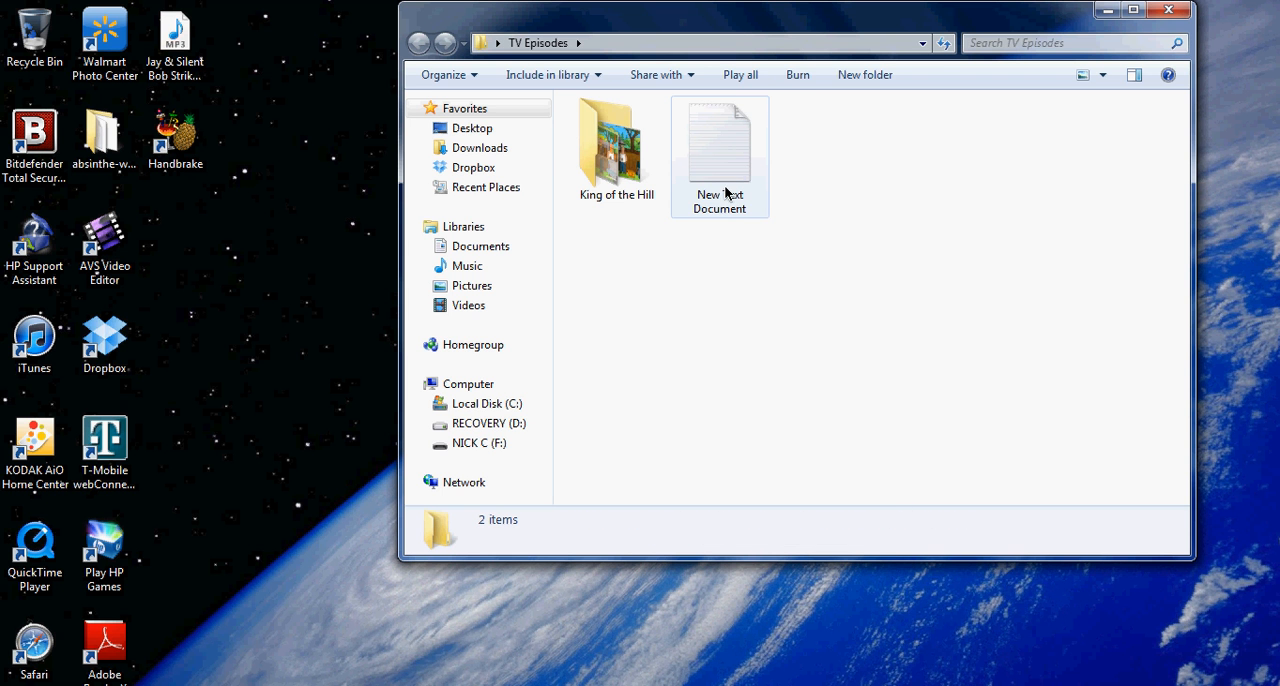
click(720, 156)
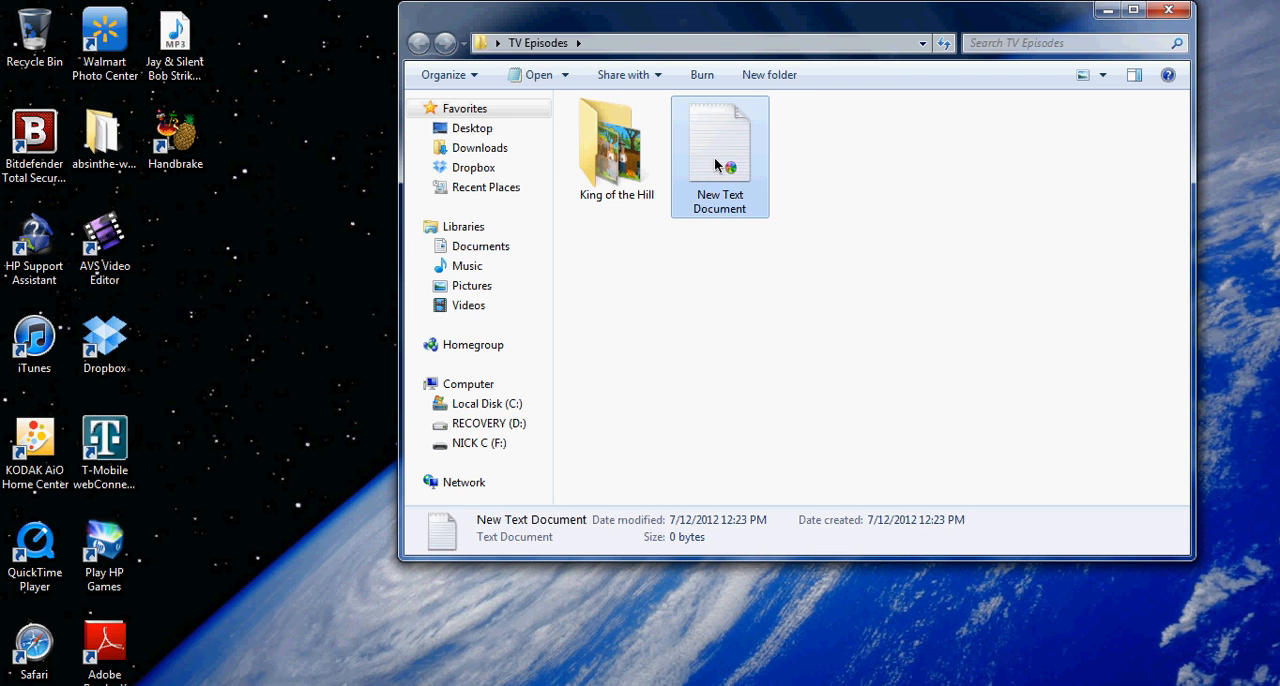
- Open New Text Document in Notepad and paste in the folder-locker batch script
double_click(720, 140)
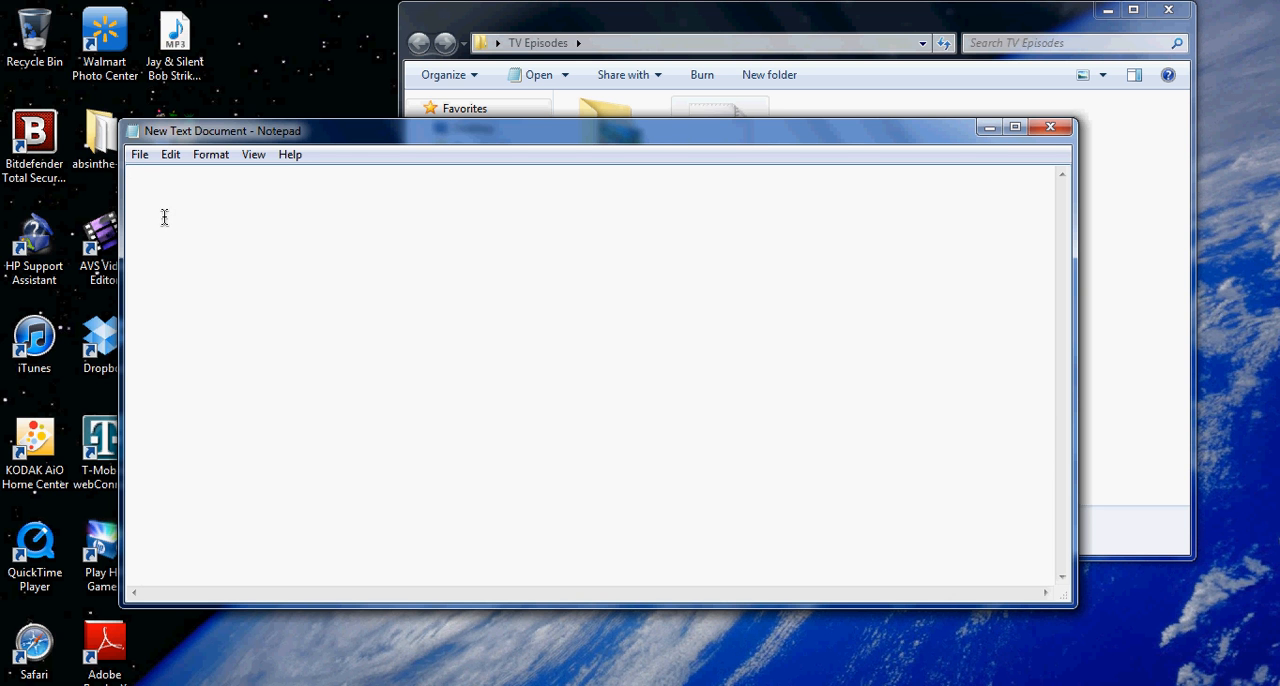
mouse_move(164, 208)
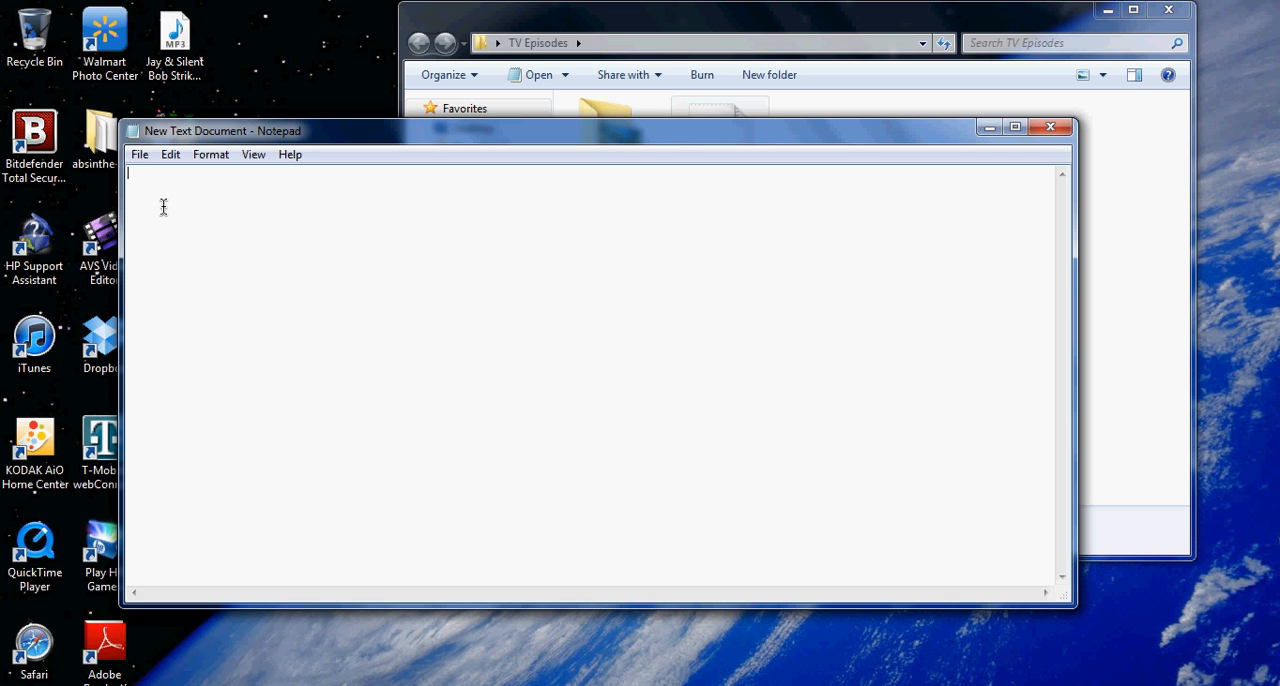
right_click(164, 208)
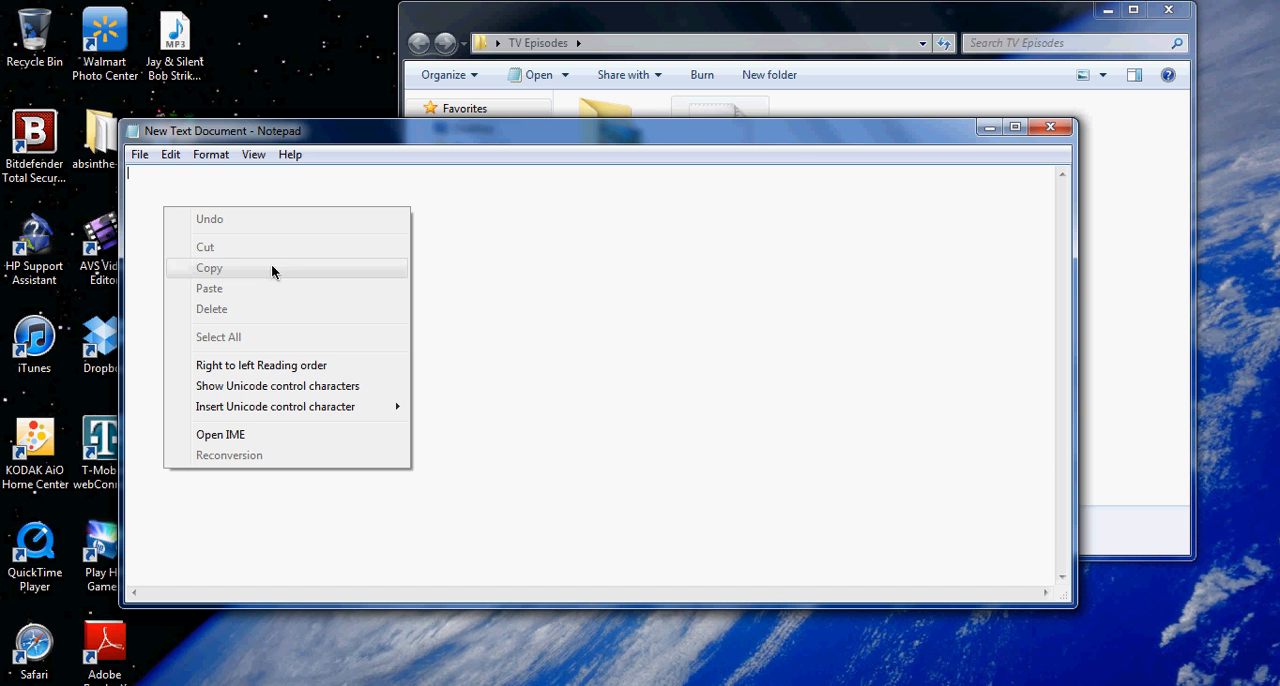
mouse_move(204, 188)
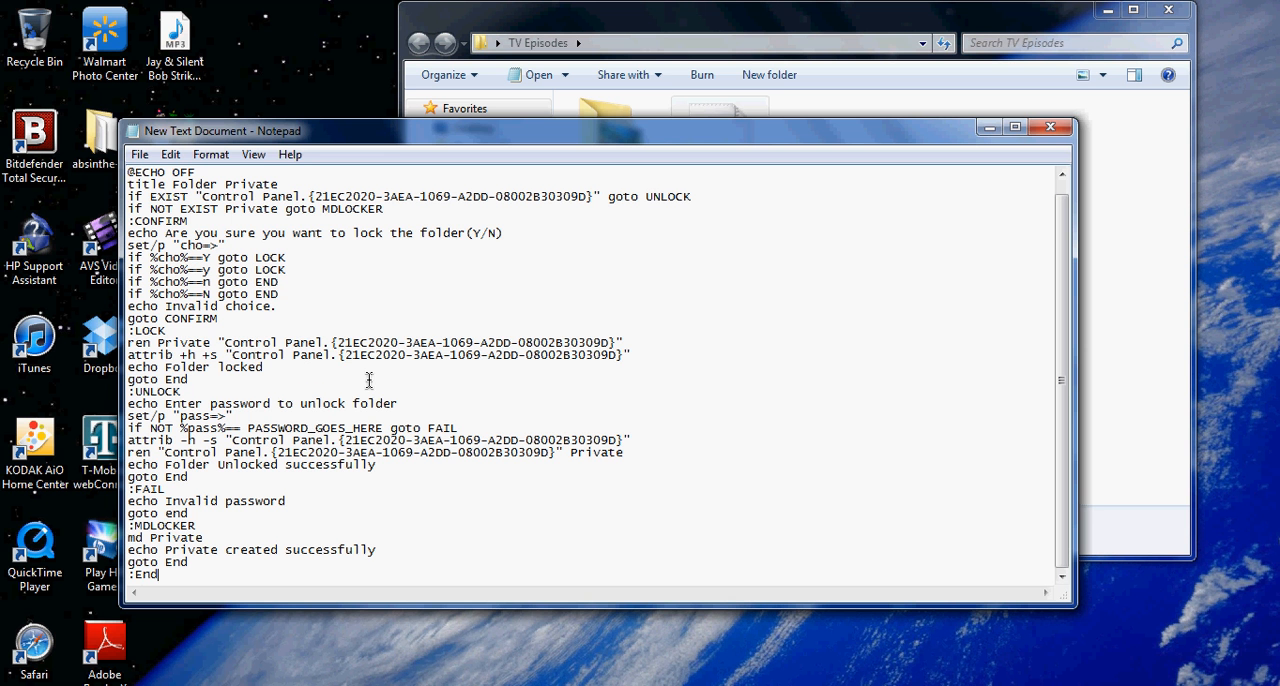
mouse_move(766, 388)
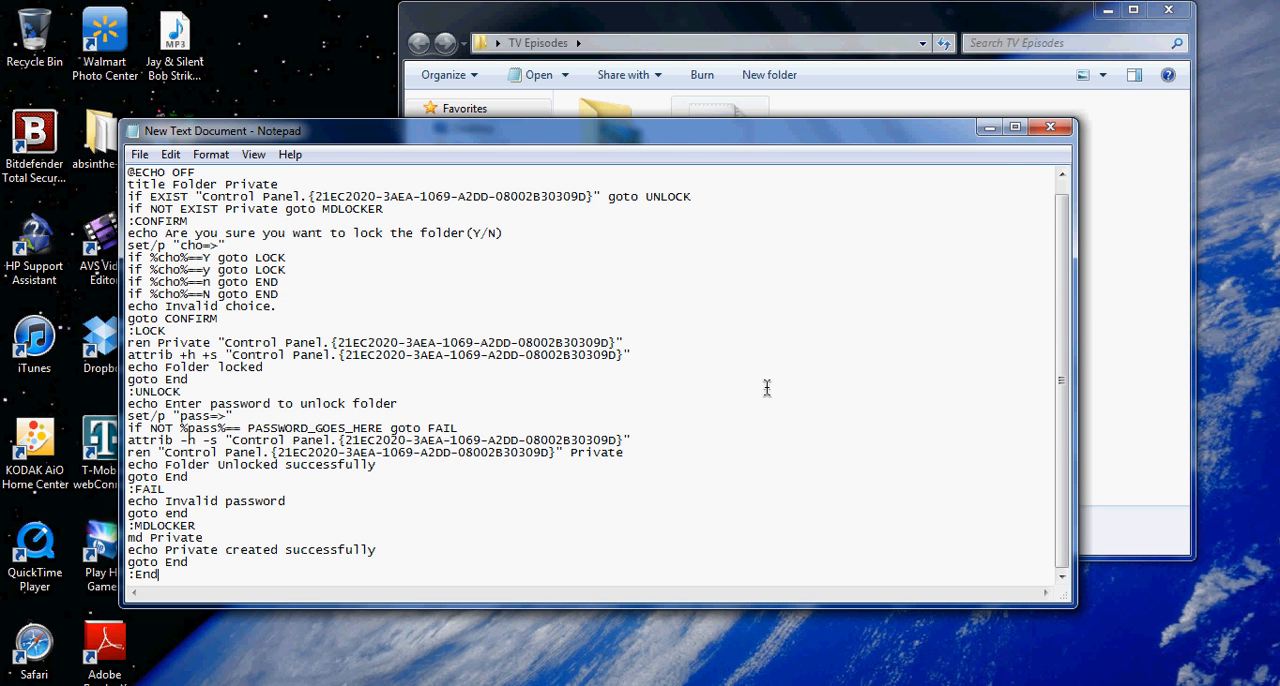
mouse_move(536, 448)
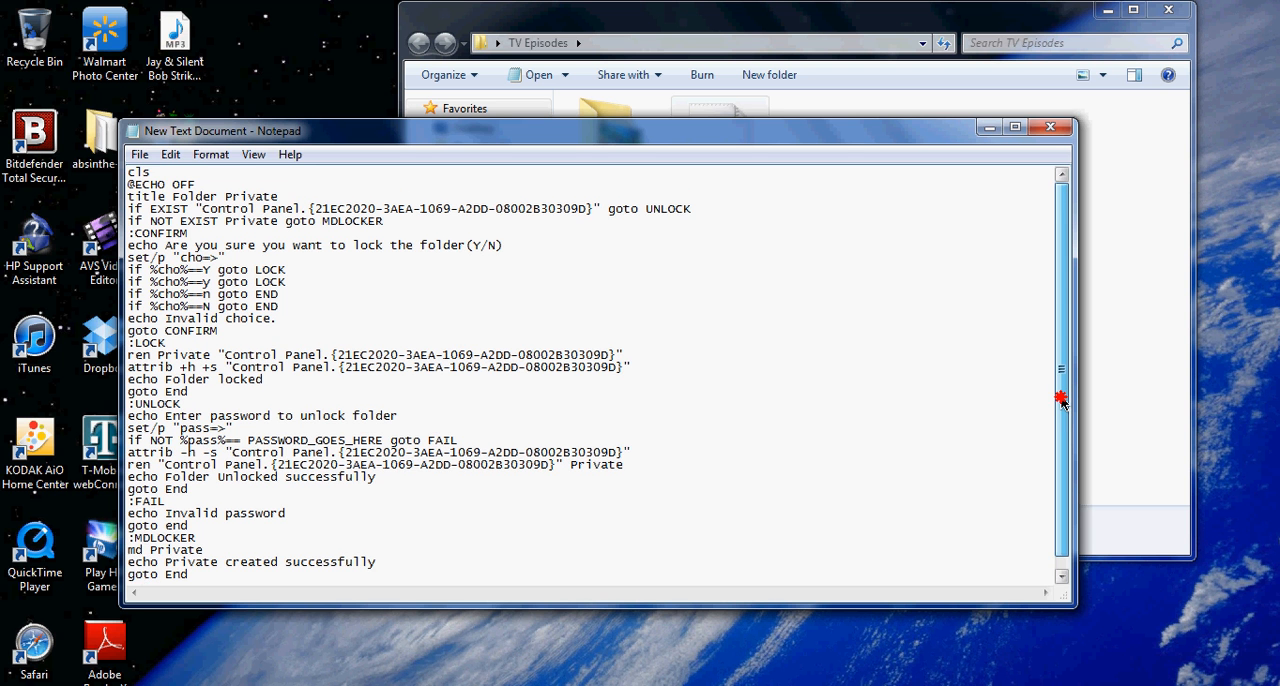
mouse_move(762, 388)
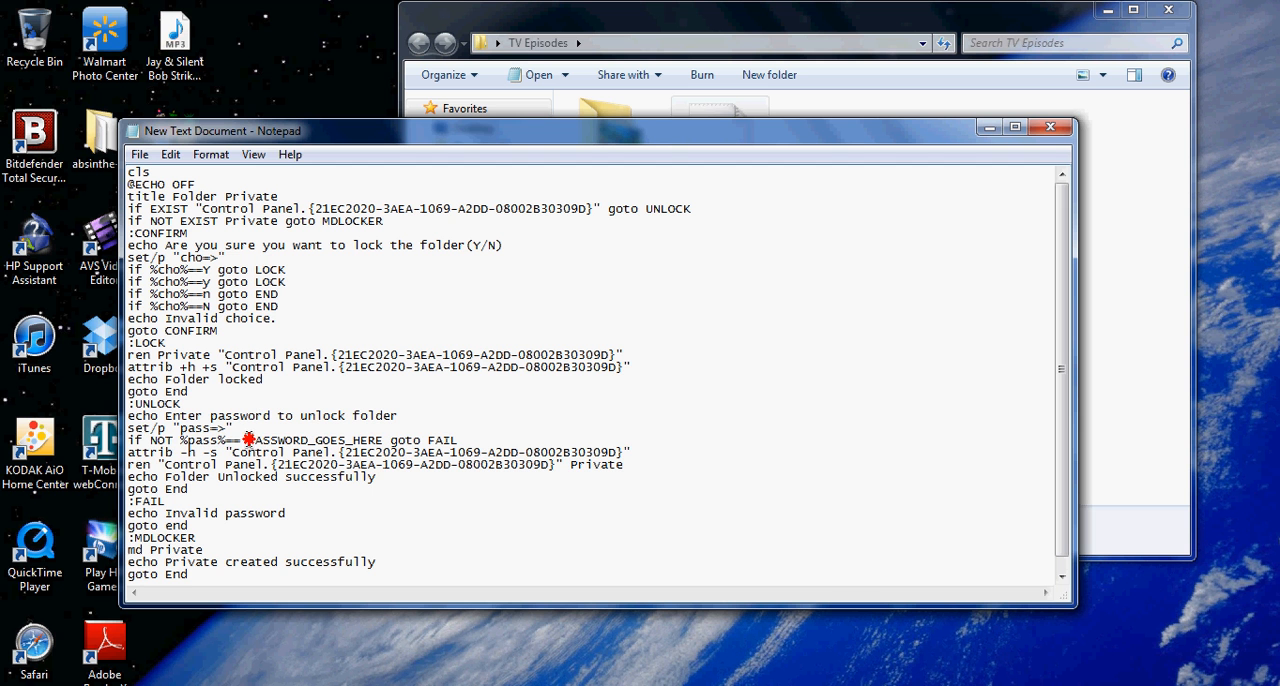
double_click(310, 440)
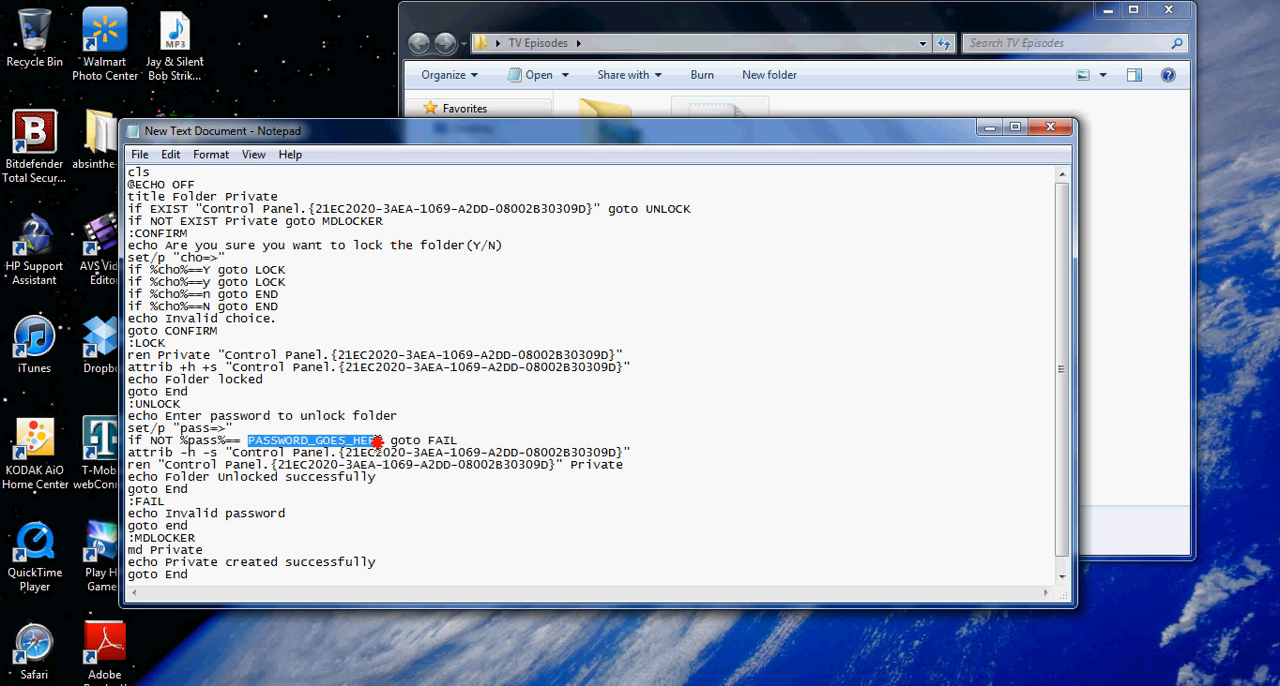
mouse_move(472, 418)
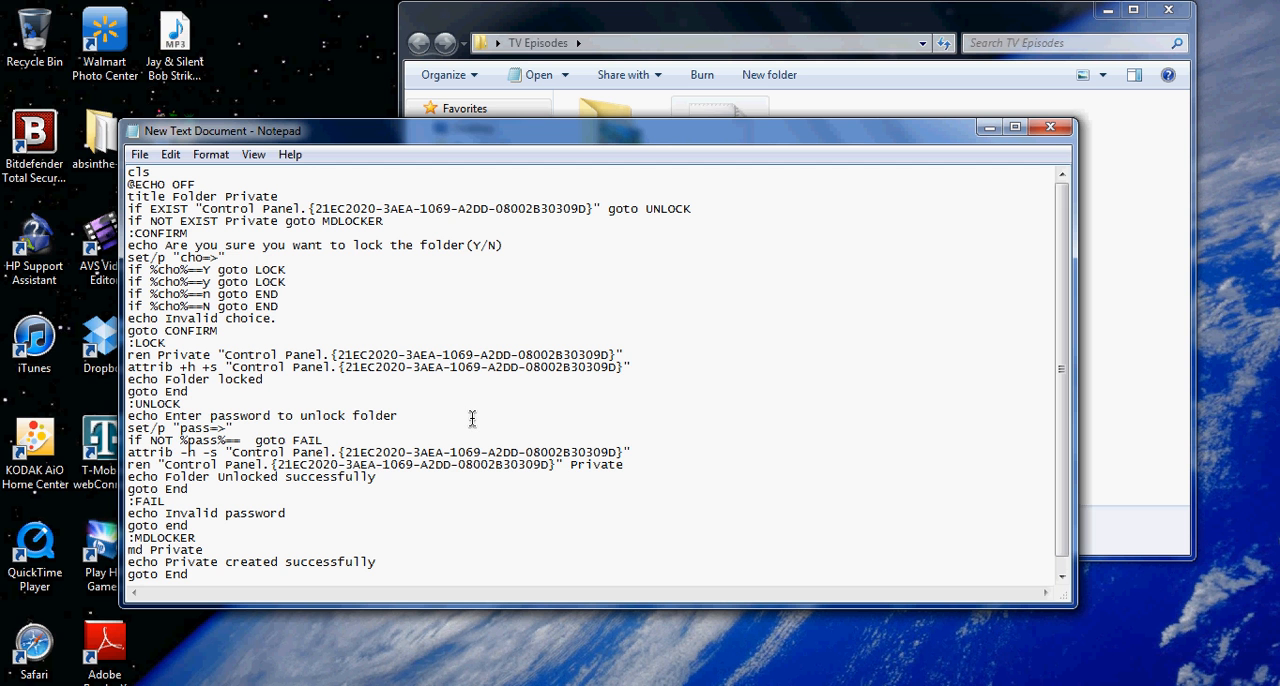
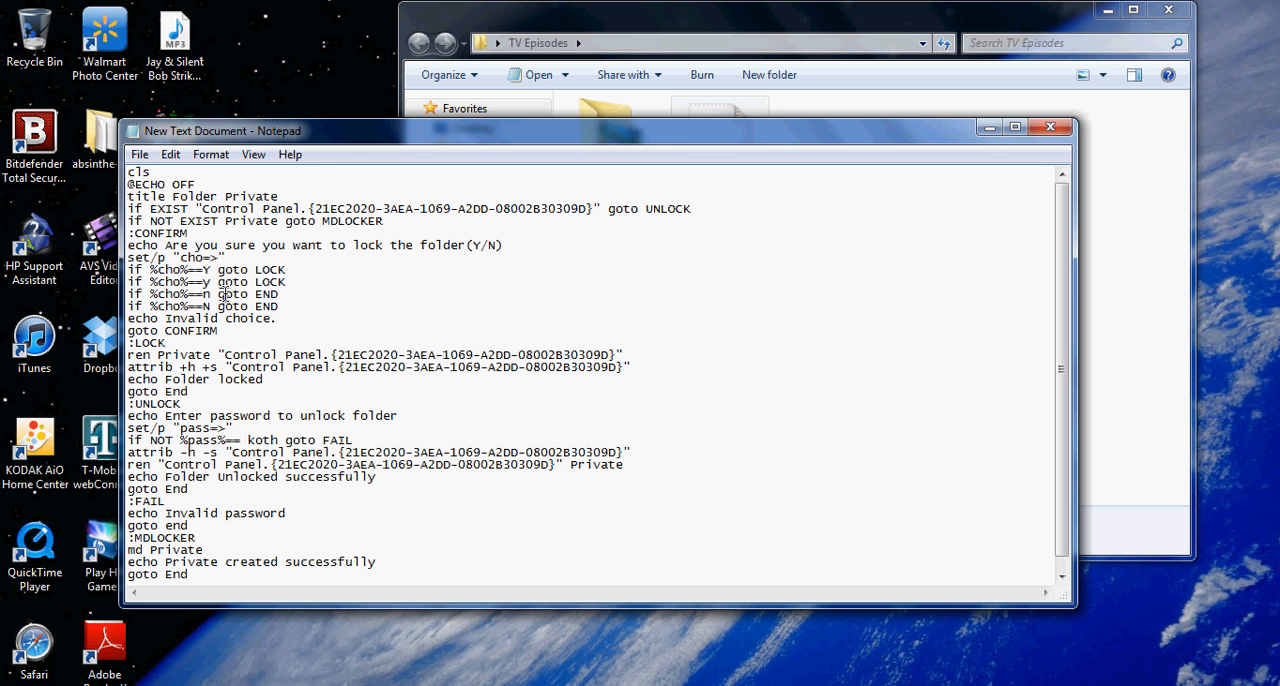
click(140, 154)
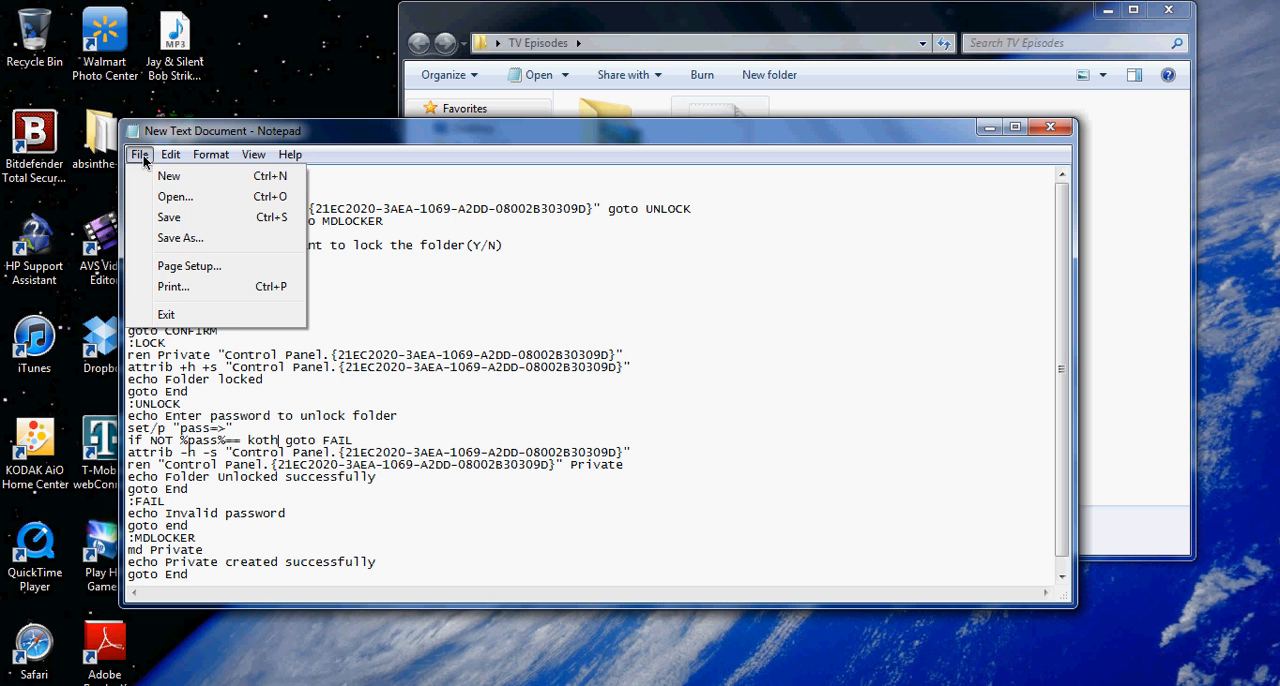
mouse_move(180, 238)
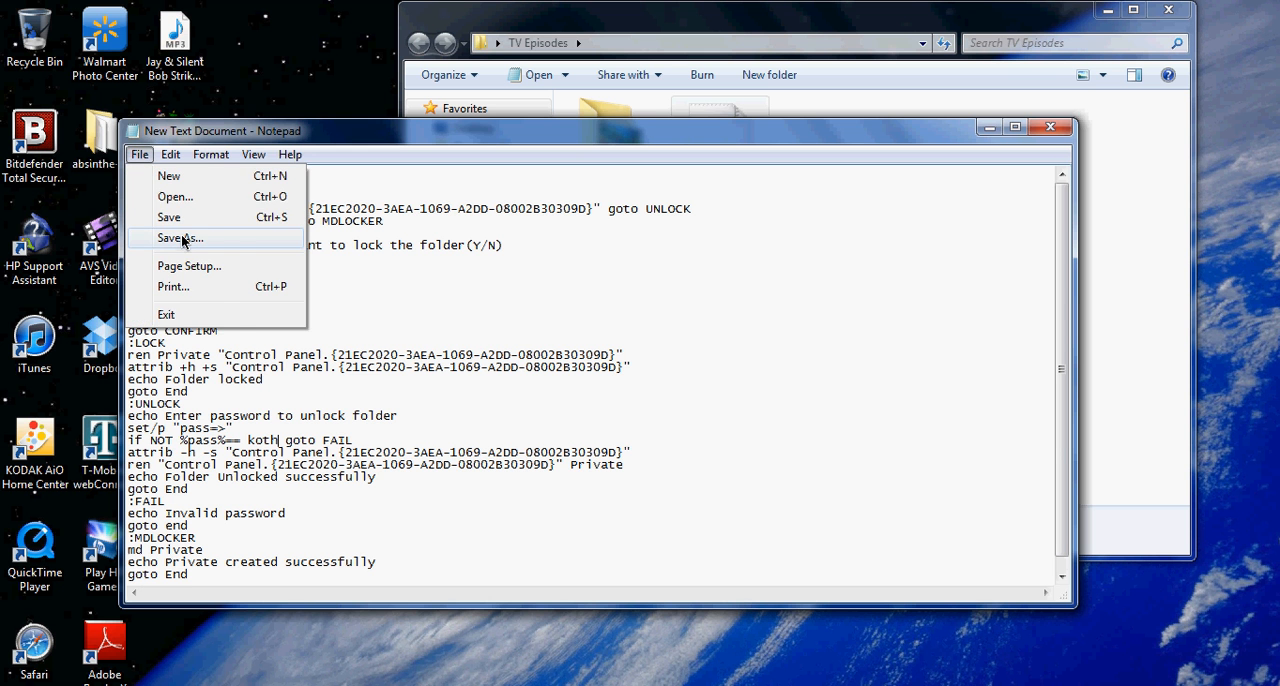
- Save the script as locker.bat with Save as type All Files in TV Episodes
click(180, 238)
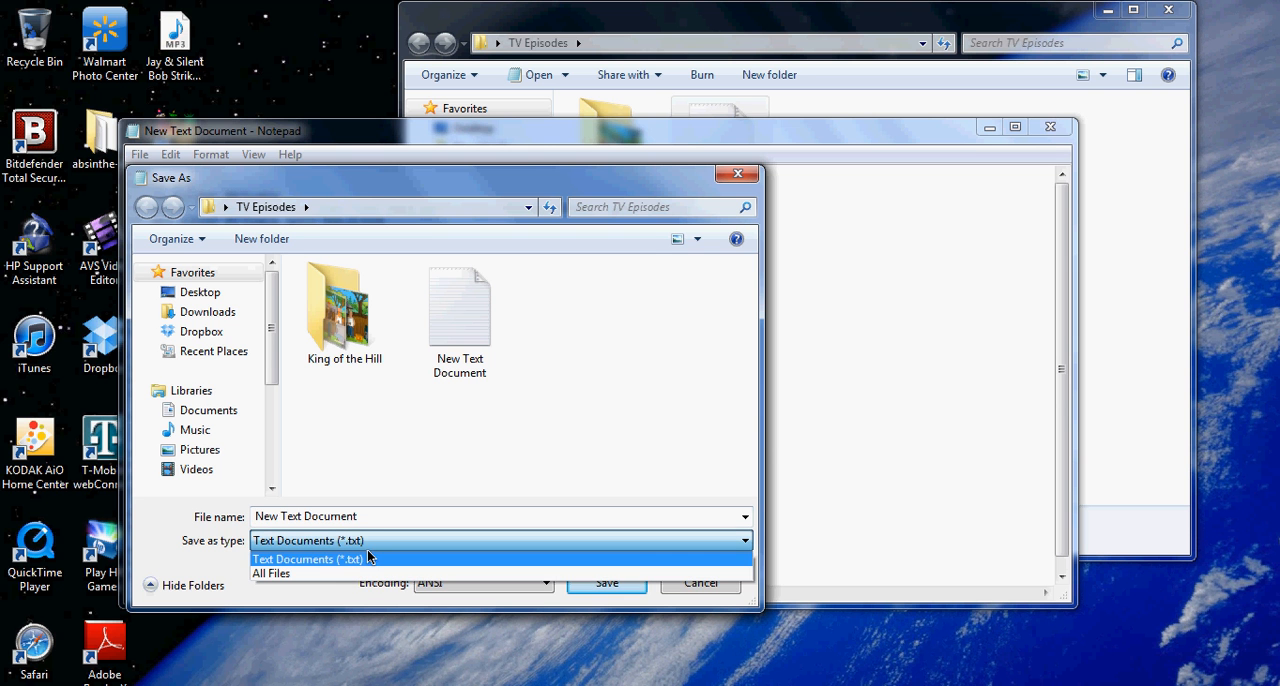
click(272, 572)
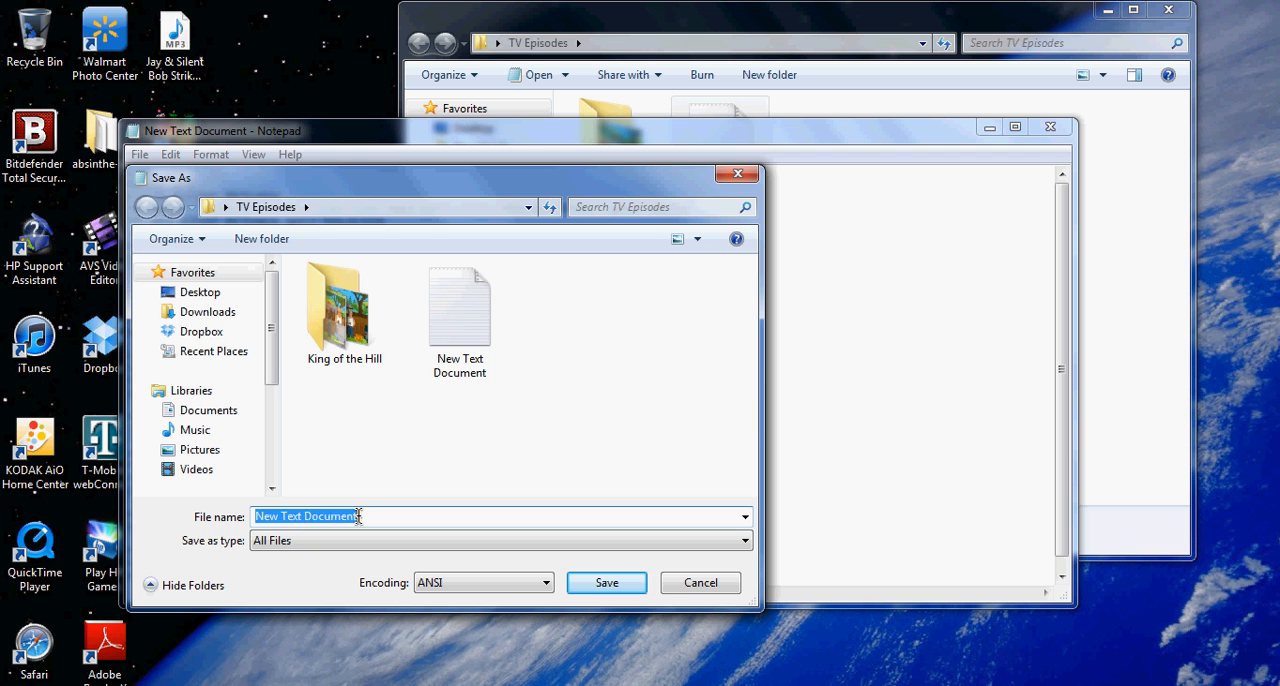
text(locker)
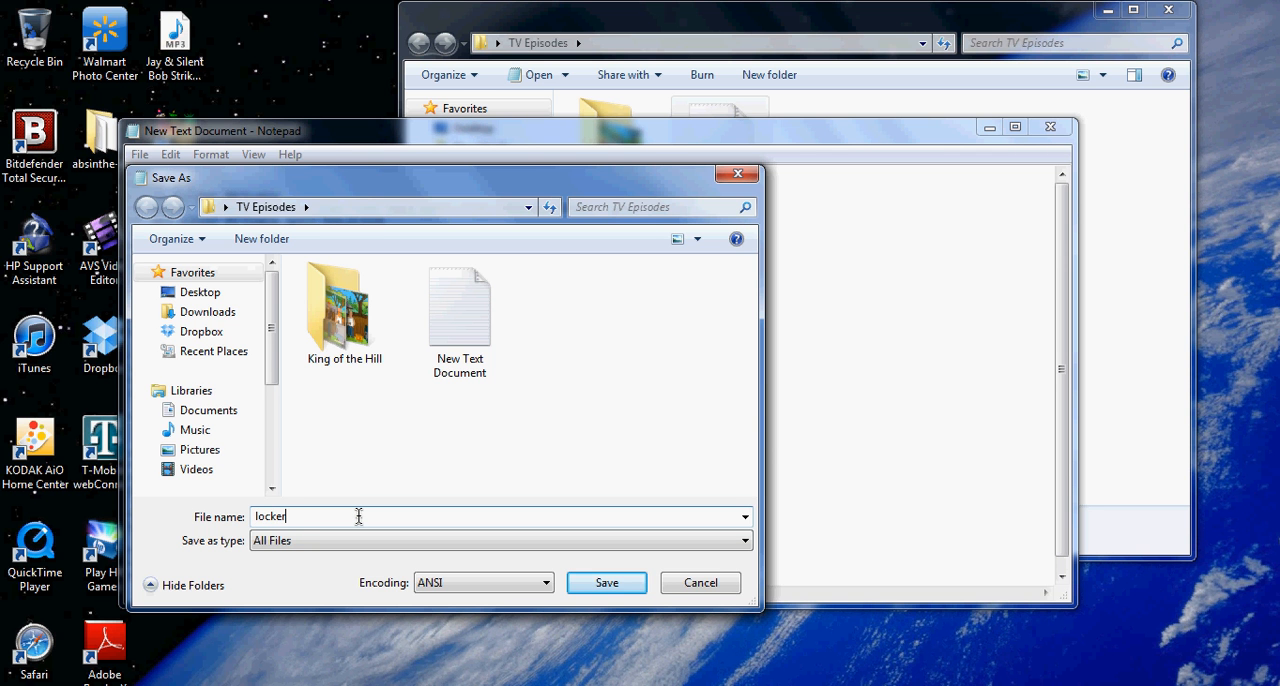
text(.bat)
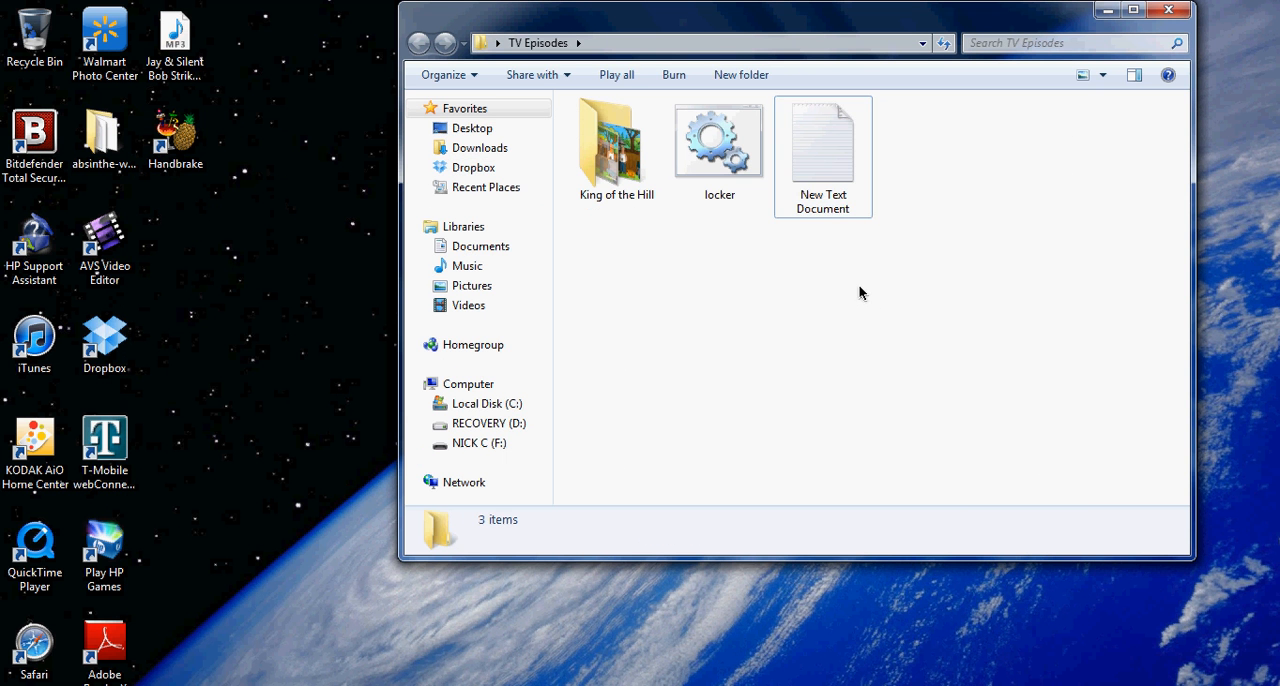
- Delete the leftover New Text Document and run locker to create the Private folder
click(822, 140)
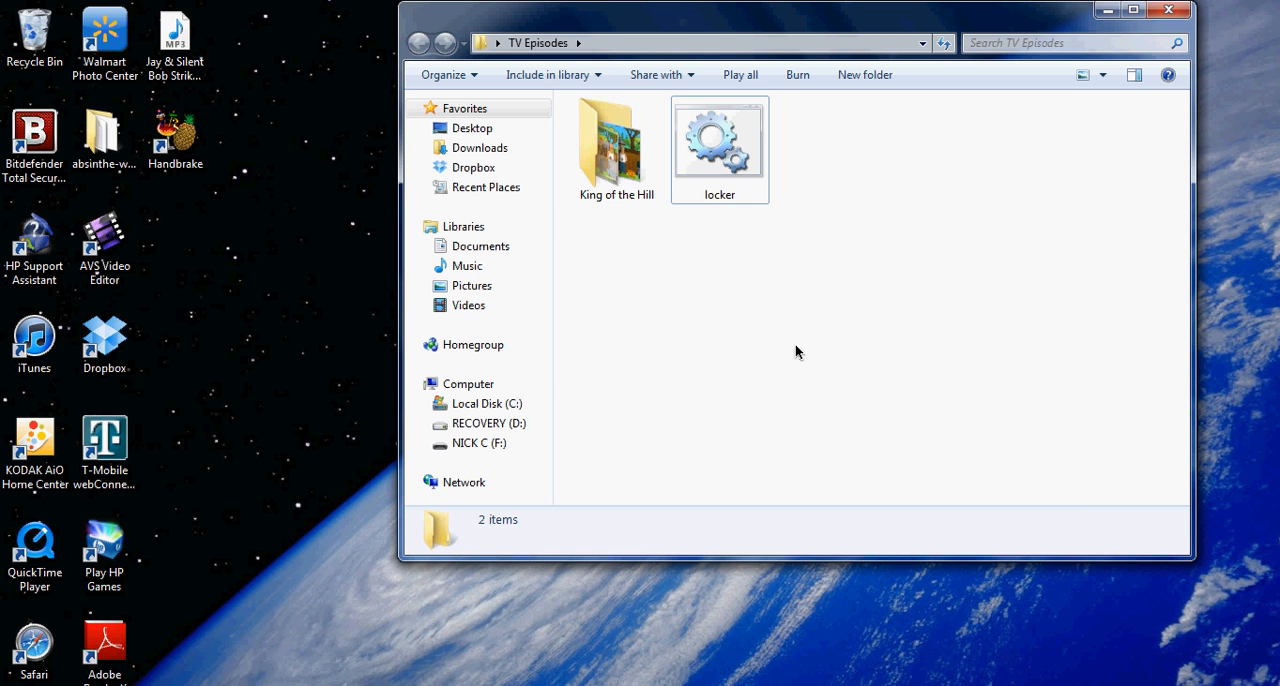
mouse_move(720, 196)
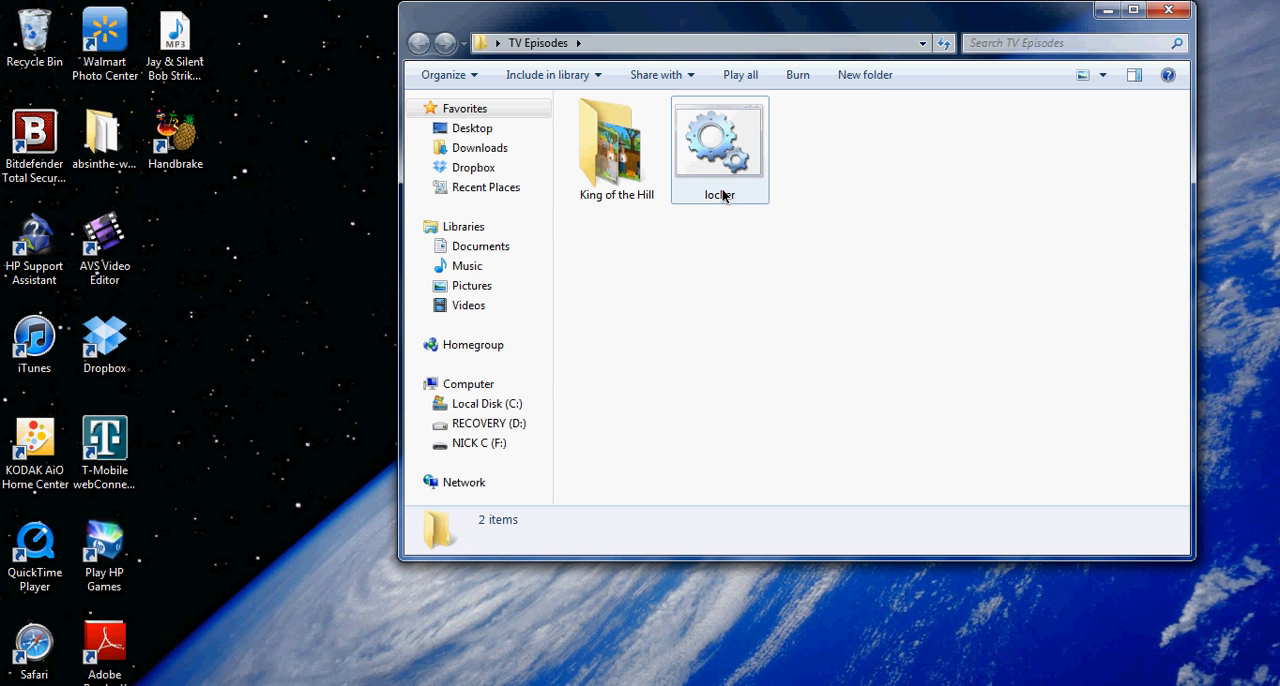
click(720, 140)
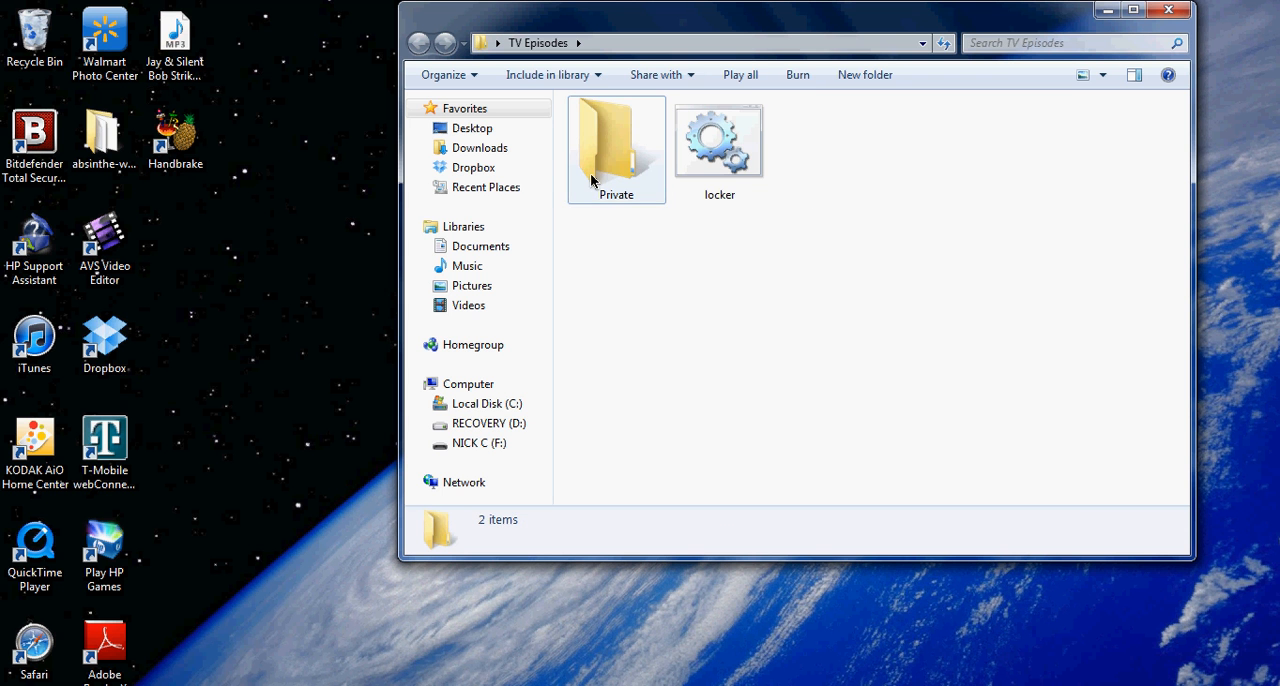
double_click(616, 140)
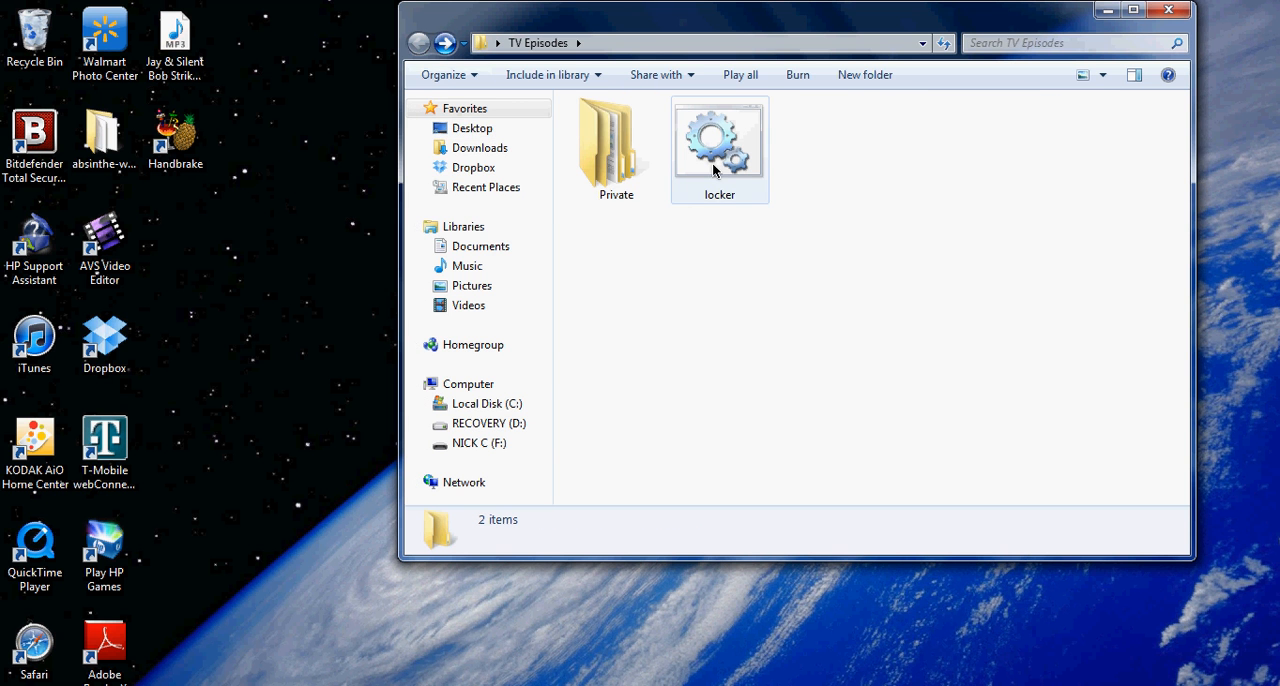
- Run locker.bat and answer y to lock and hide the Private folder
double_click(720, 140)
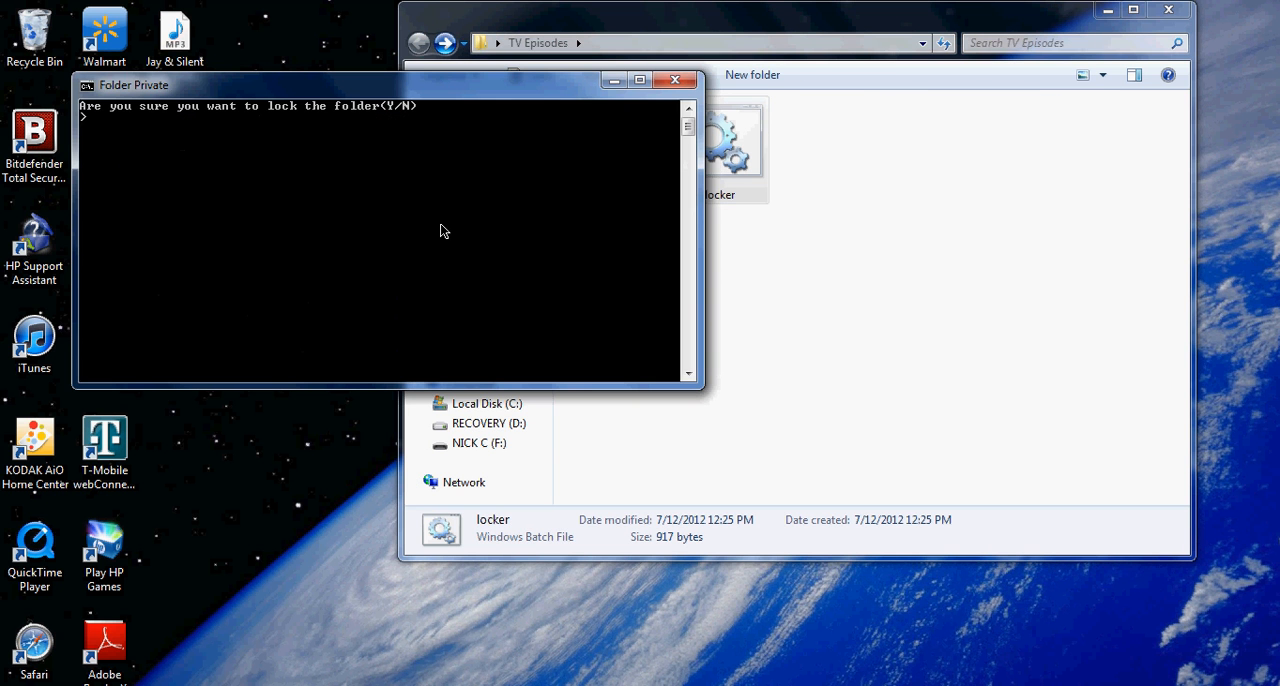
text(y)
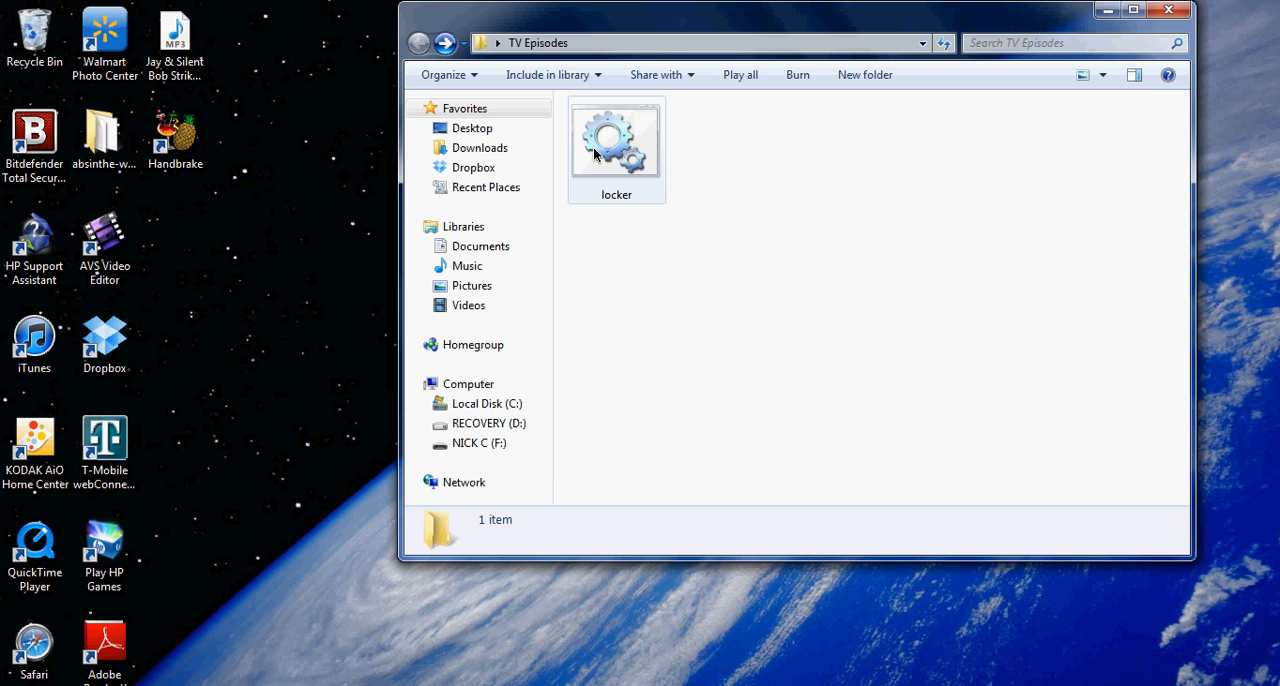
- Run locker.bat and enter the password to unlock Private, retrying after a mistyped attempt
double_click(616, 140)
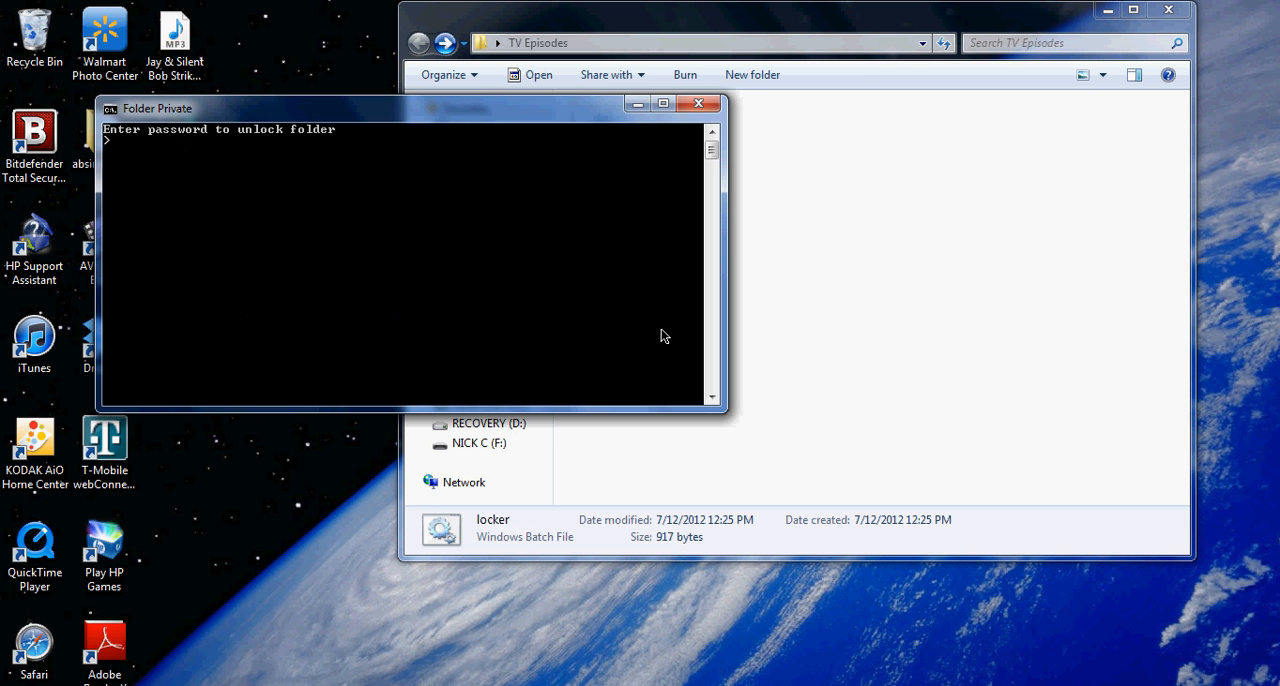
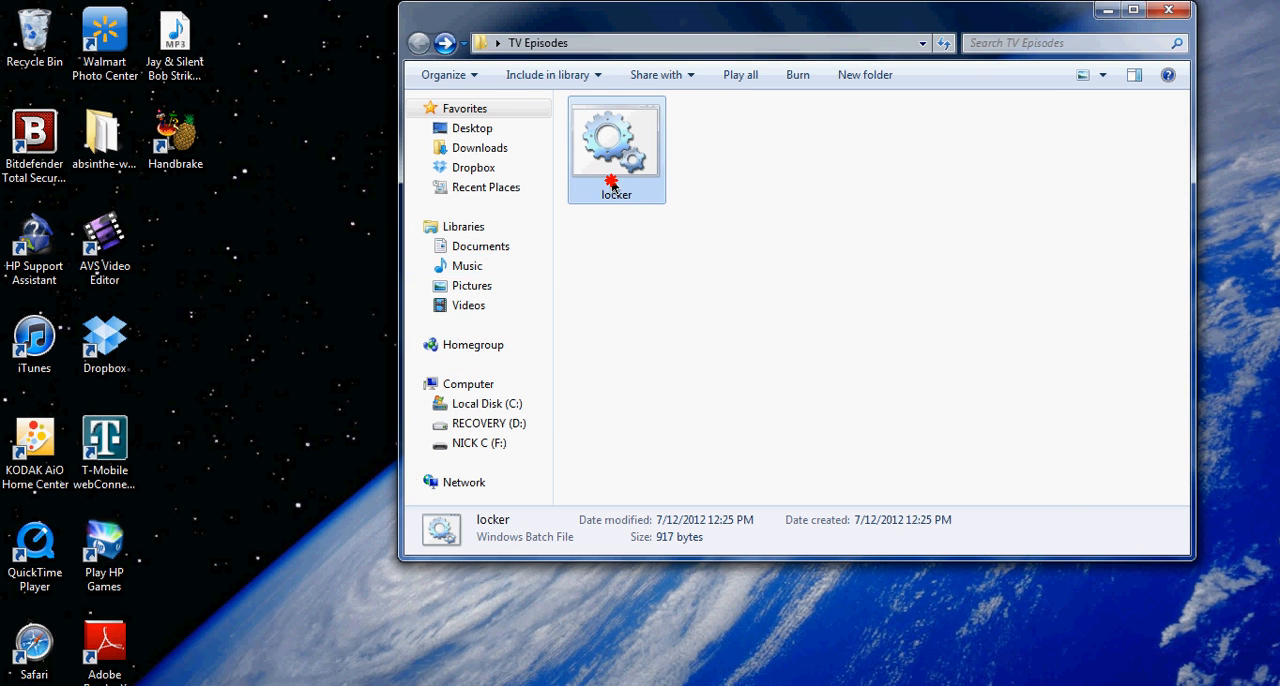
double_click(616, 140)
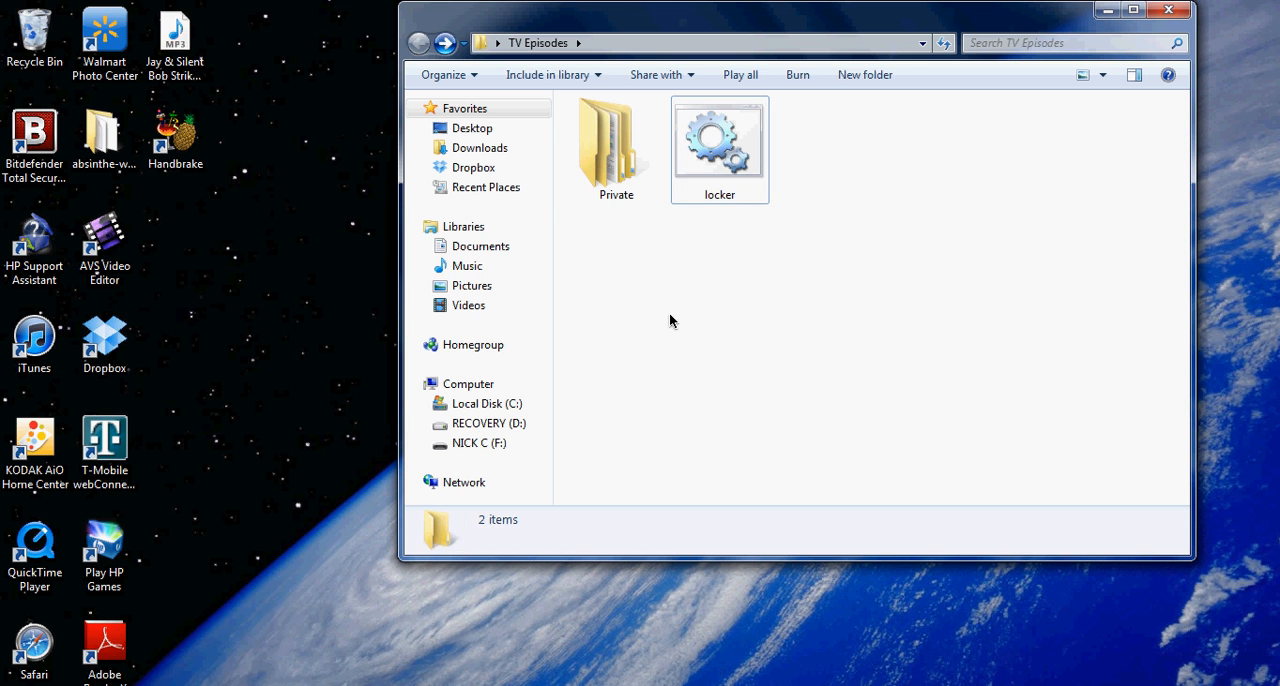
- Open the Private folder and confirm King of the Hill is inside it
double_click(616, 140)
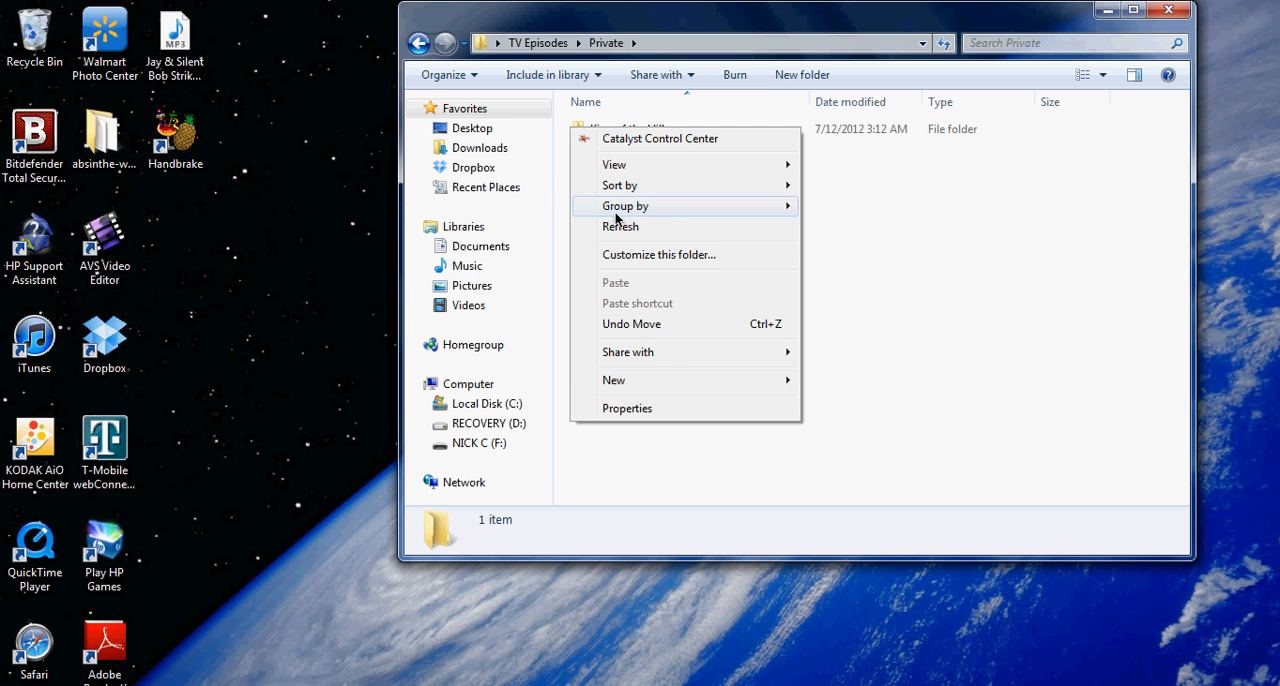
mouse_move(642, 302)
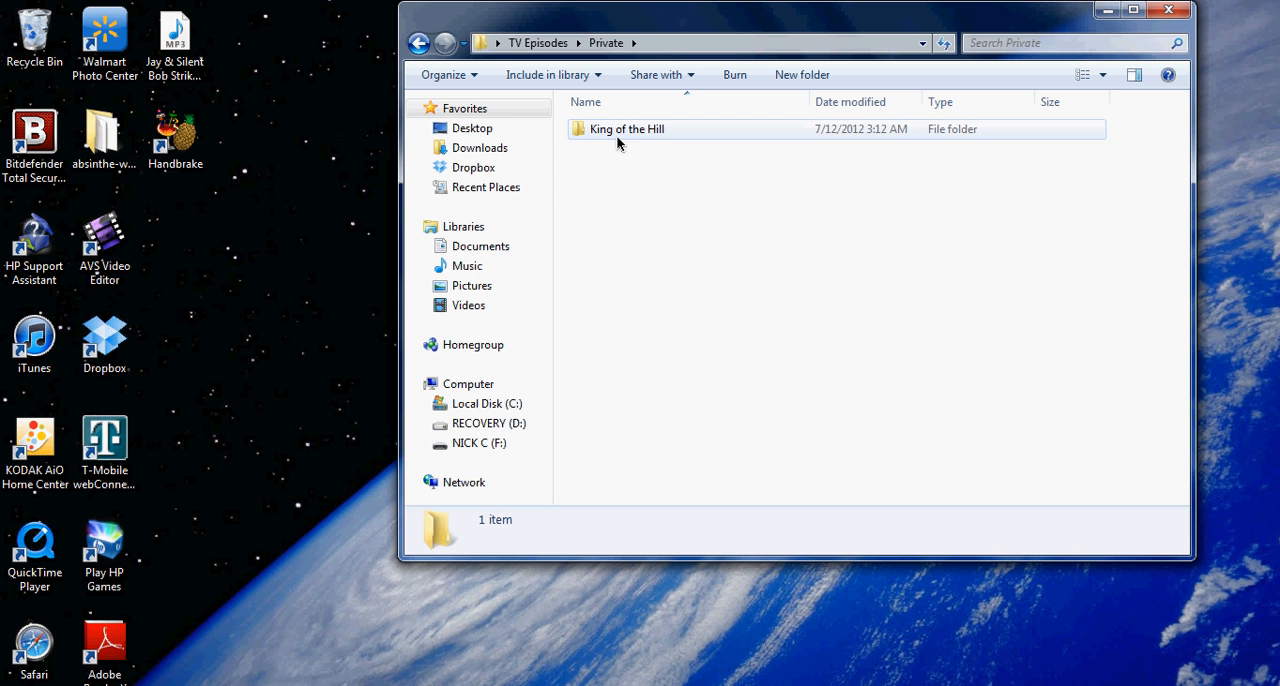
right_click(626, 128)
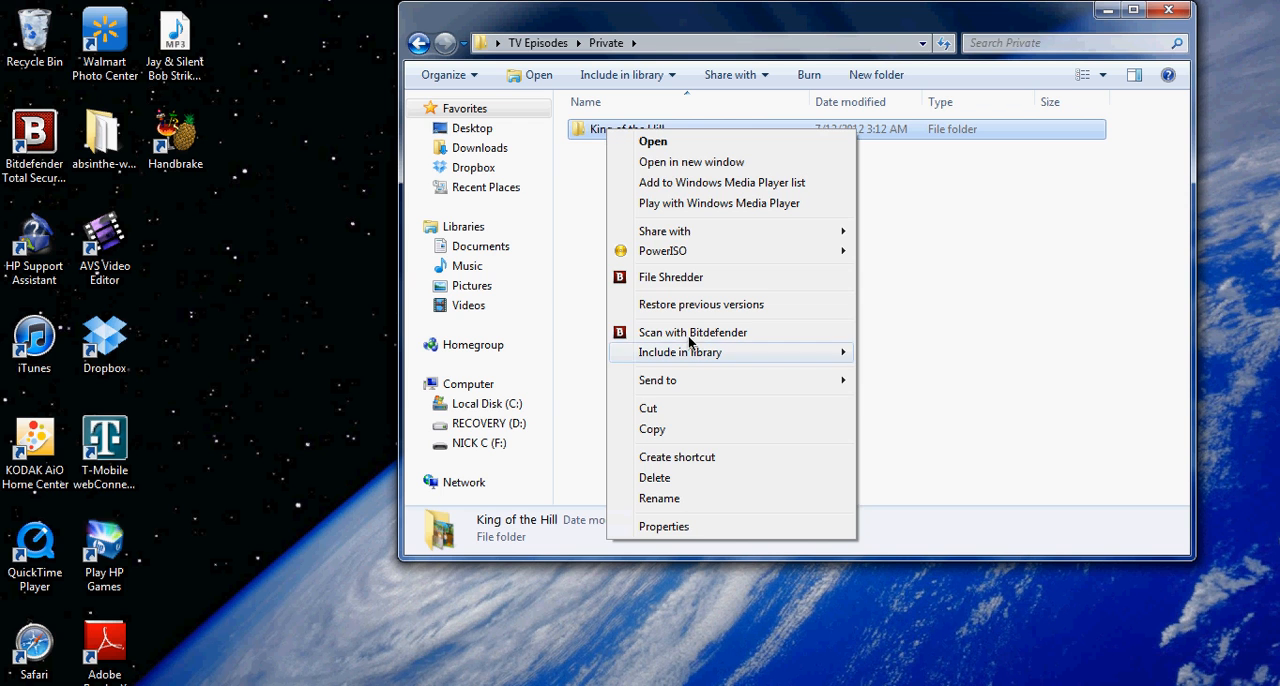